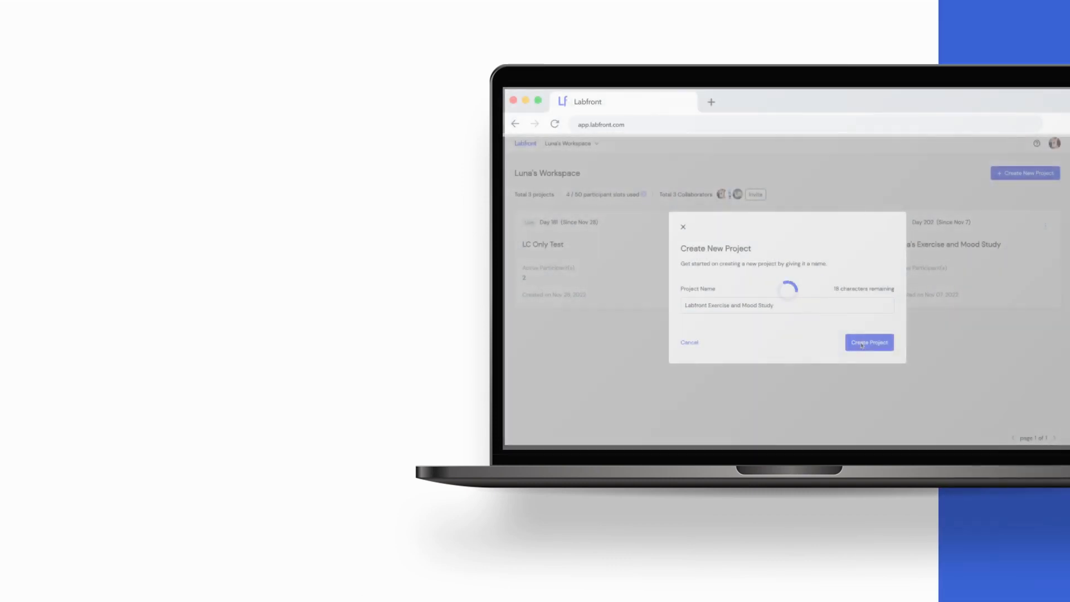
- Enter investigator Shiba and an exercise-and-mood introduction, then add the Garmin device
left_click(869, 341)
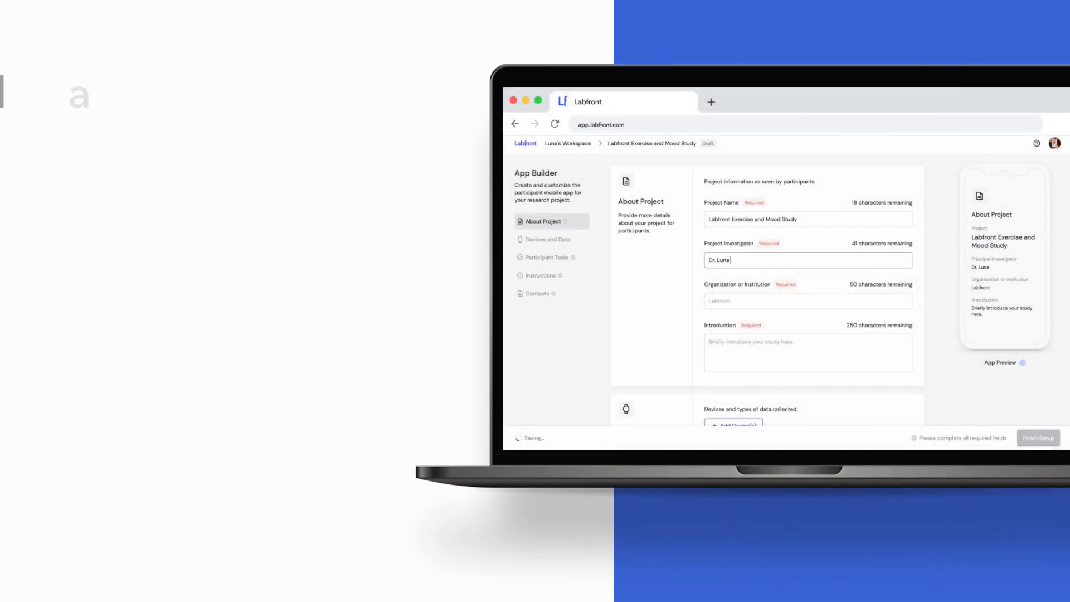
type("Shiba")
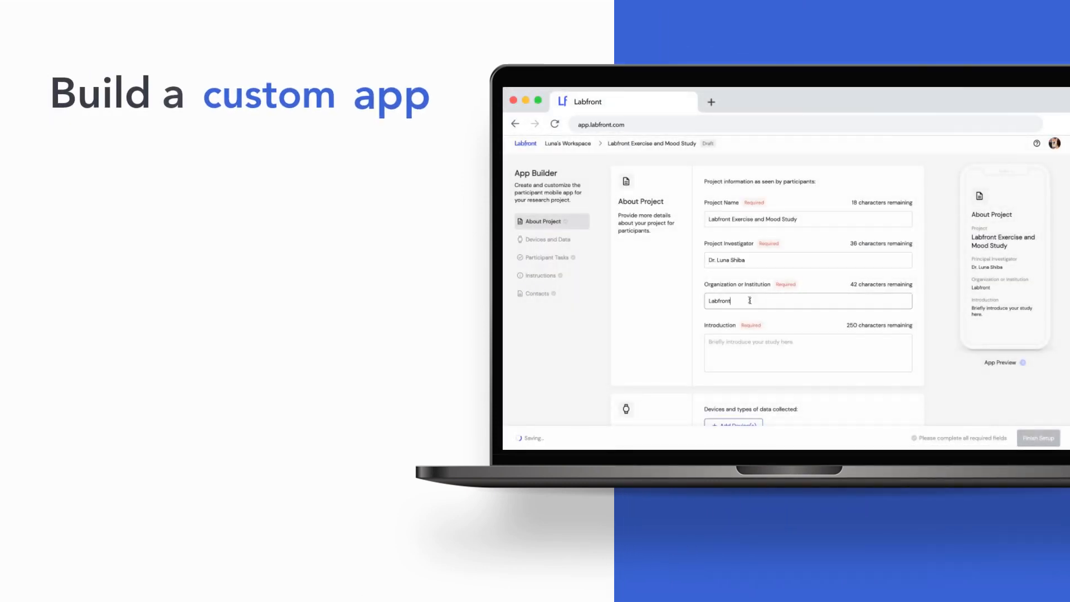
type("In this study we will exa")
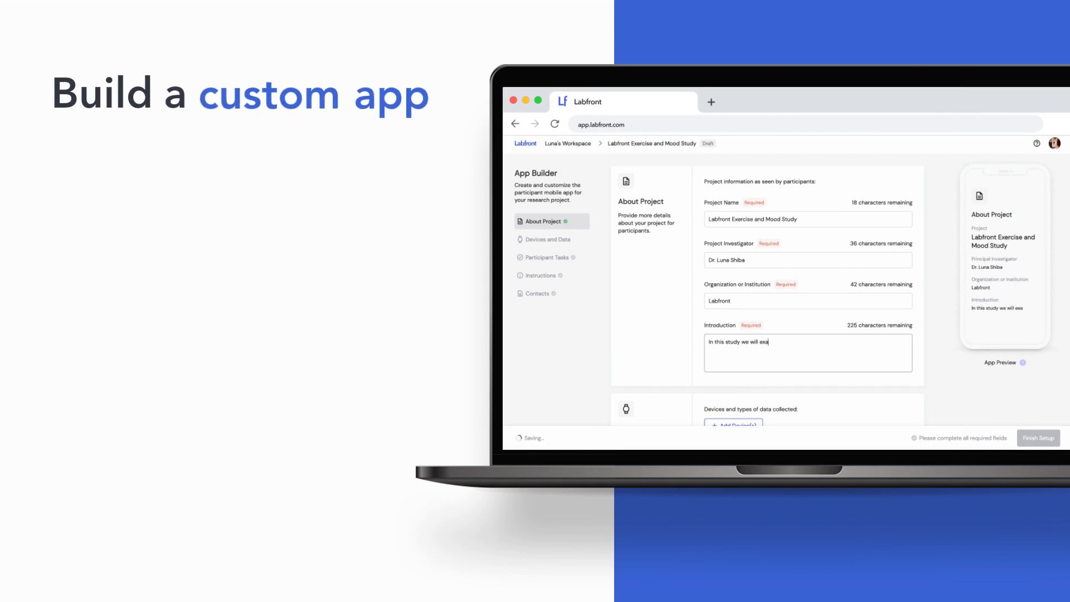
type("mine the effects of exercise on mood.")
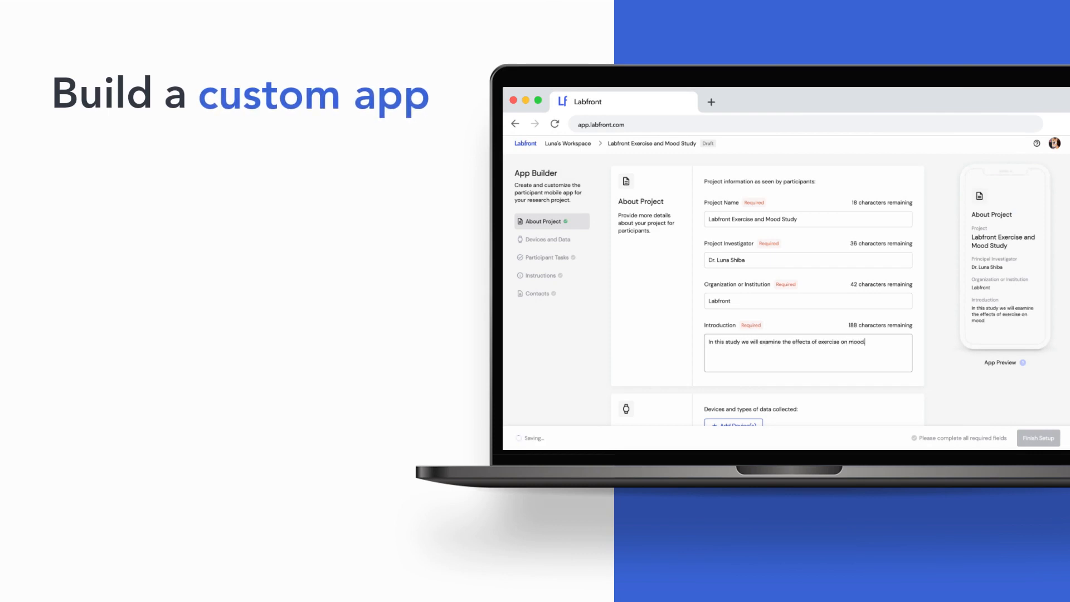
left_click(733, 423)
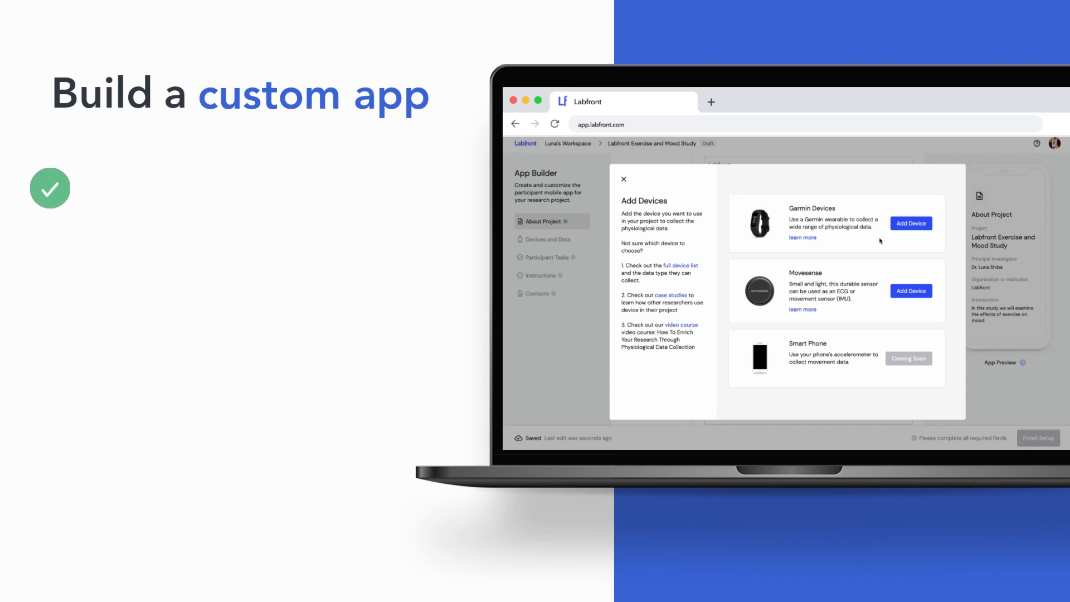
left_click(910, 223)
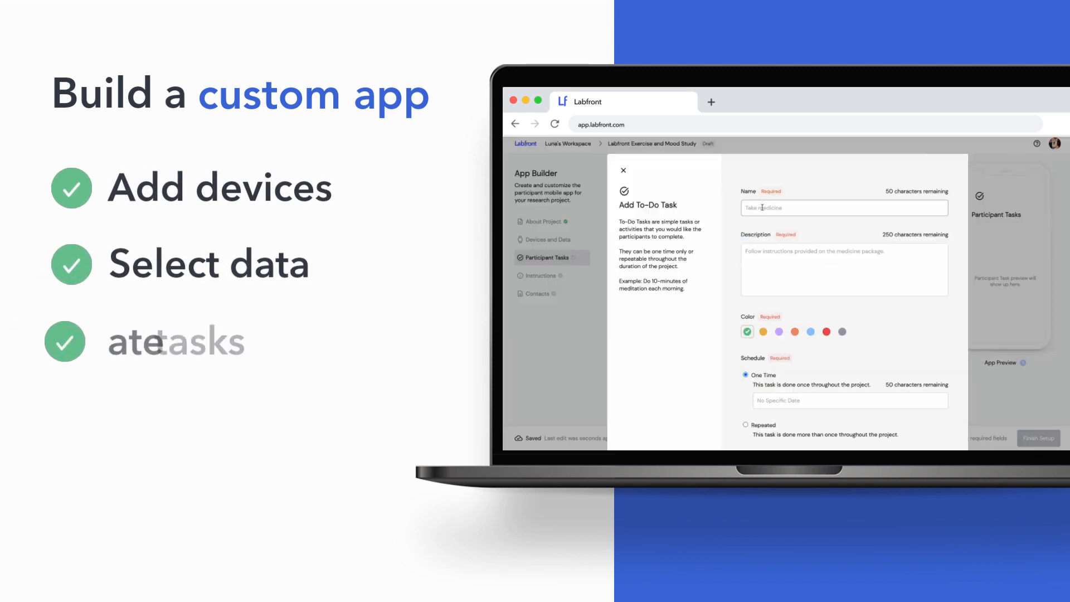
- Name the new participant to-do task 'Run for 20 minutes'
type("Run for 20 minutes")
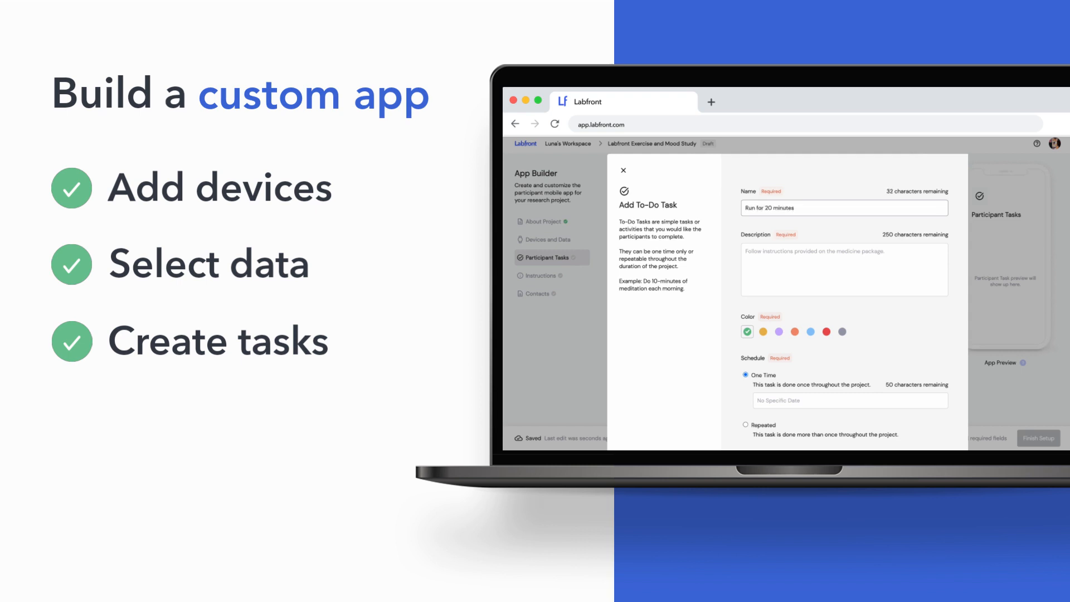
type("Run for")
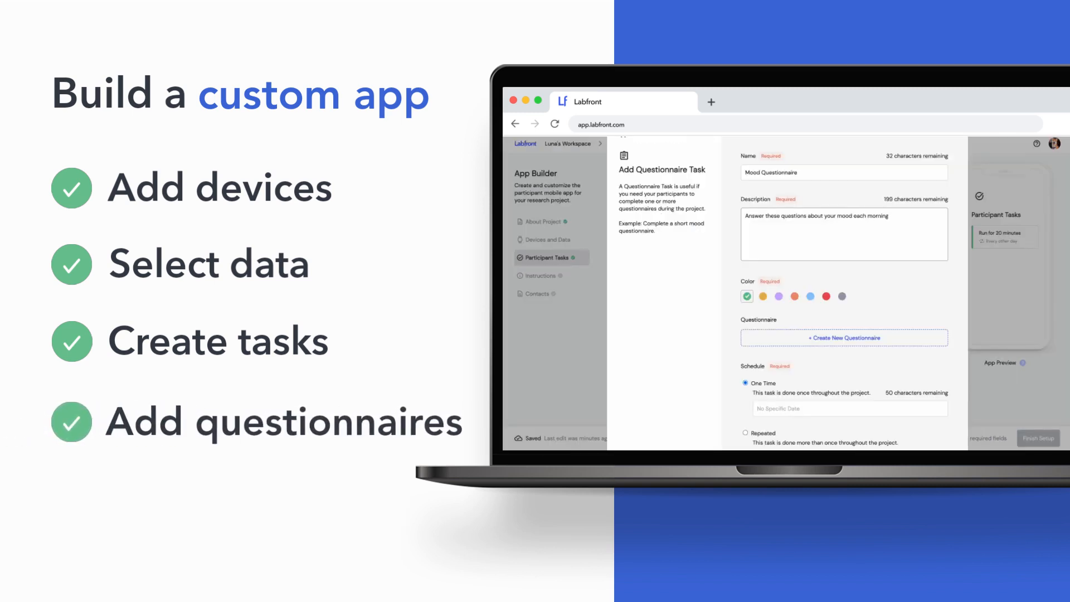
- Create a new questionnaire for the Mood Questionnaire task
left_click(745, 369)
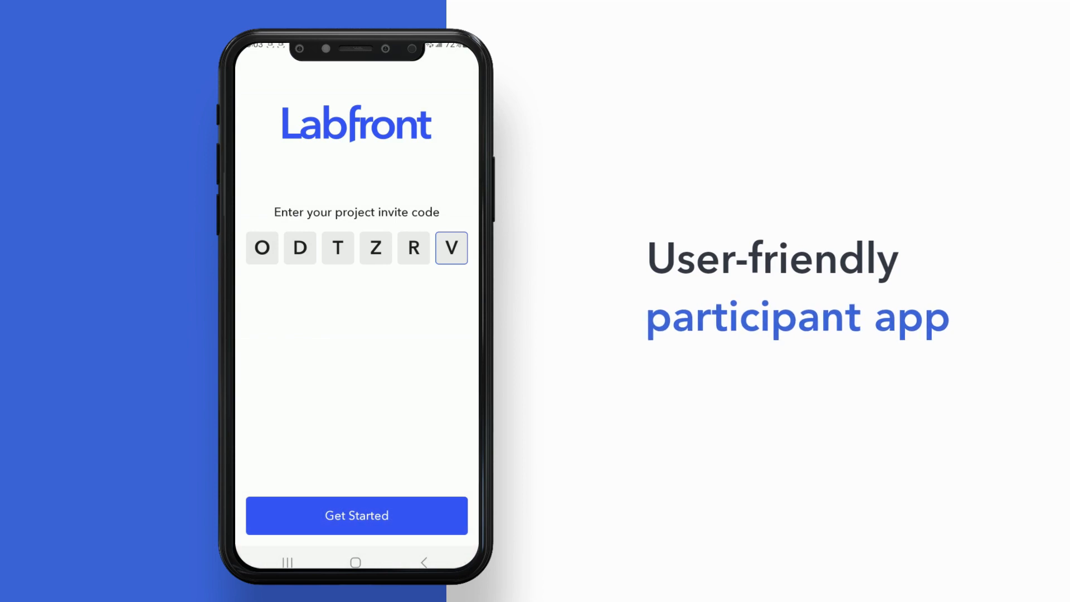
- Join the study with invite code ODTZRV and agree to the Terms & Conditions
left_click(355, 515)
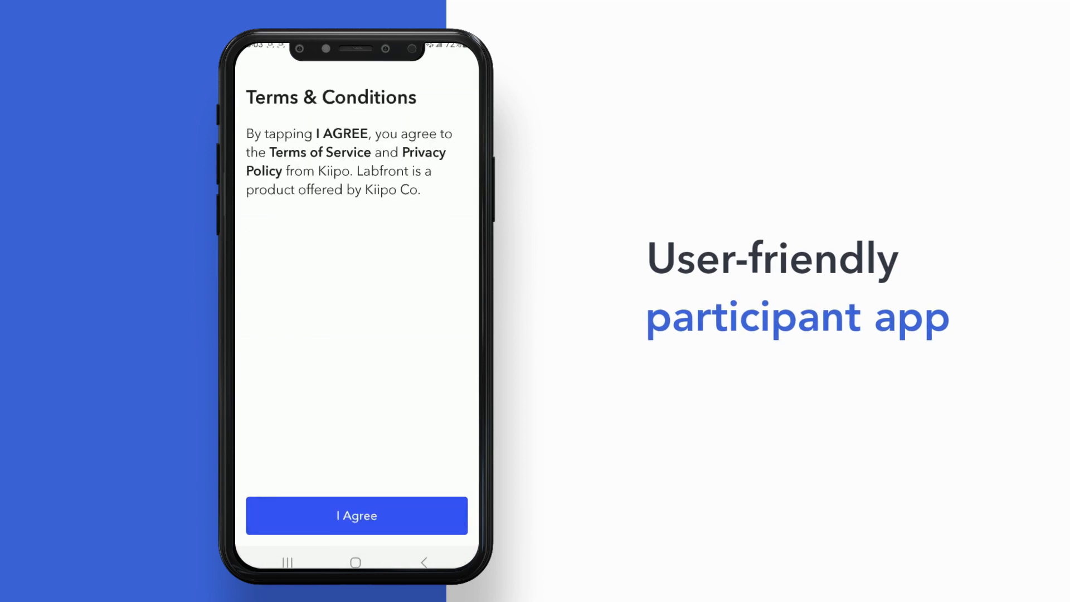
left_click(357, 514)
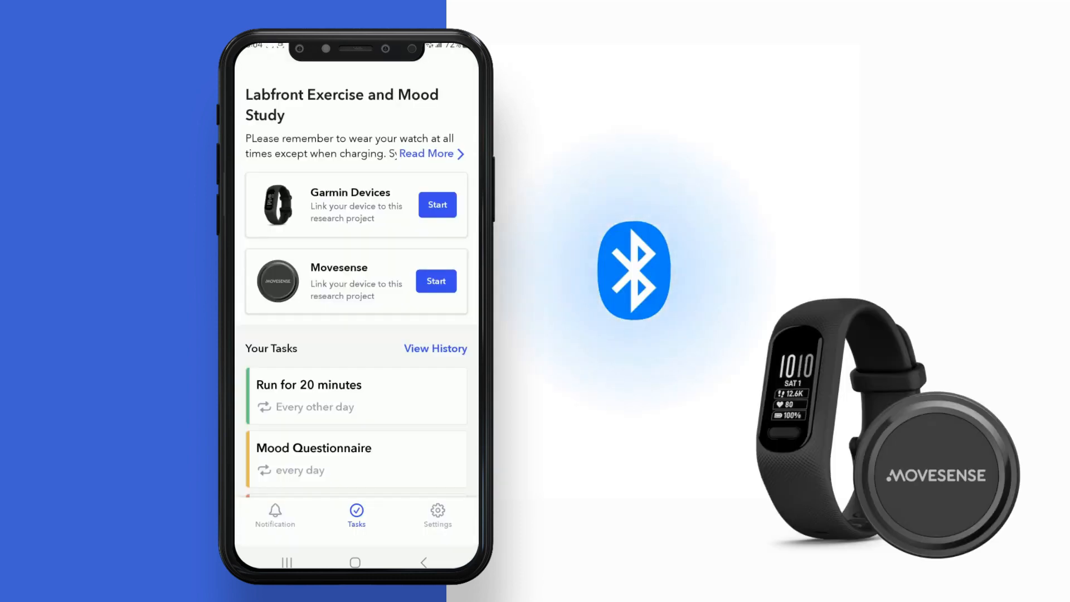
- Start Garmin linking and pair the vívosmart 4 watch
left_click(437, 204)
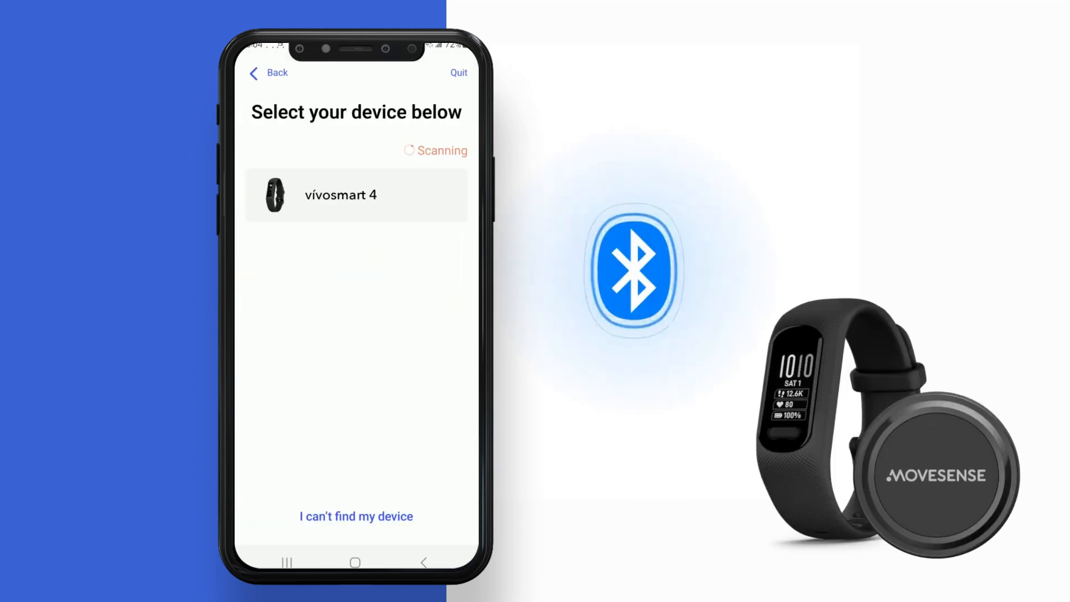
left_click(354, 194)
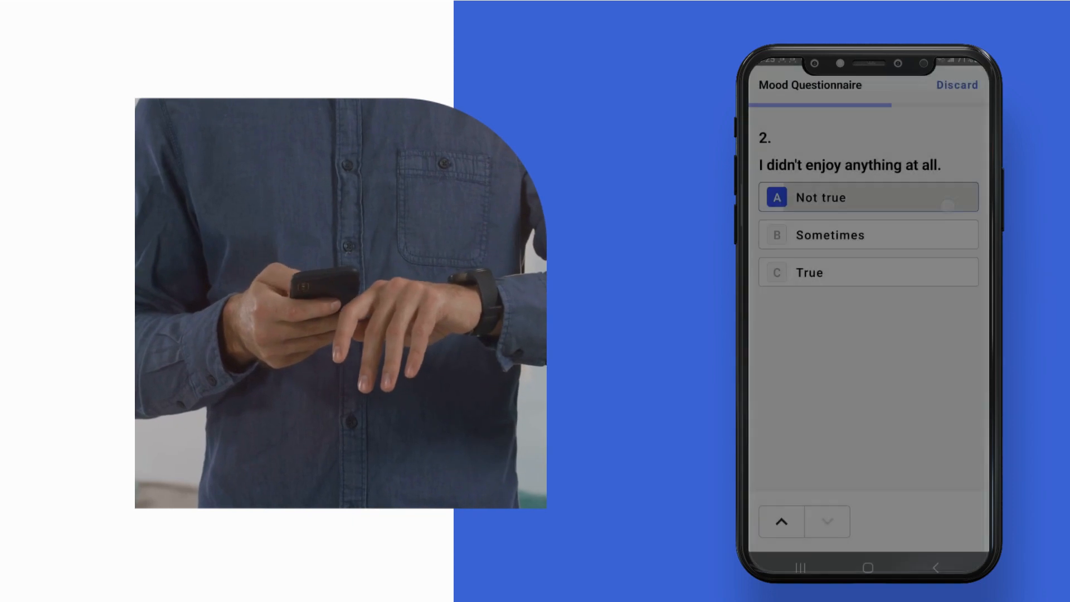
- Answer the mood questions, marking restlessness 'Not true', and confirm submission
left_click(827, 522)
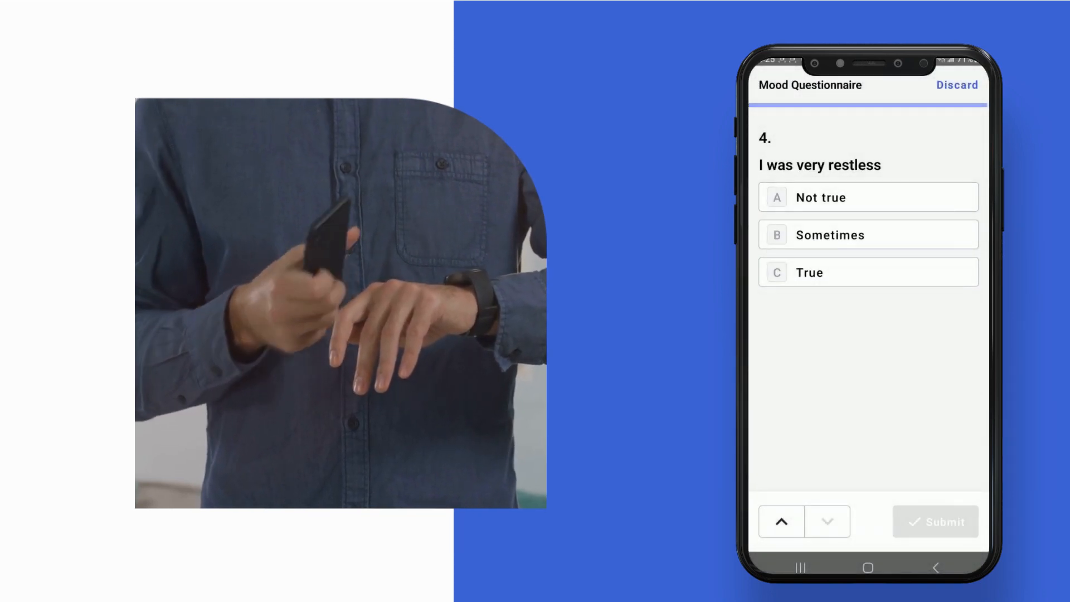
left_click(934, 521)
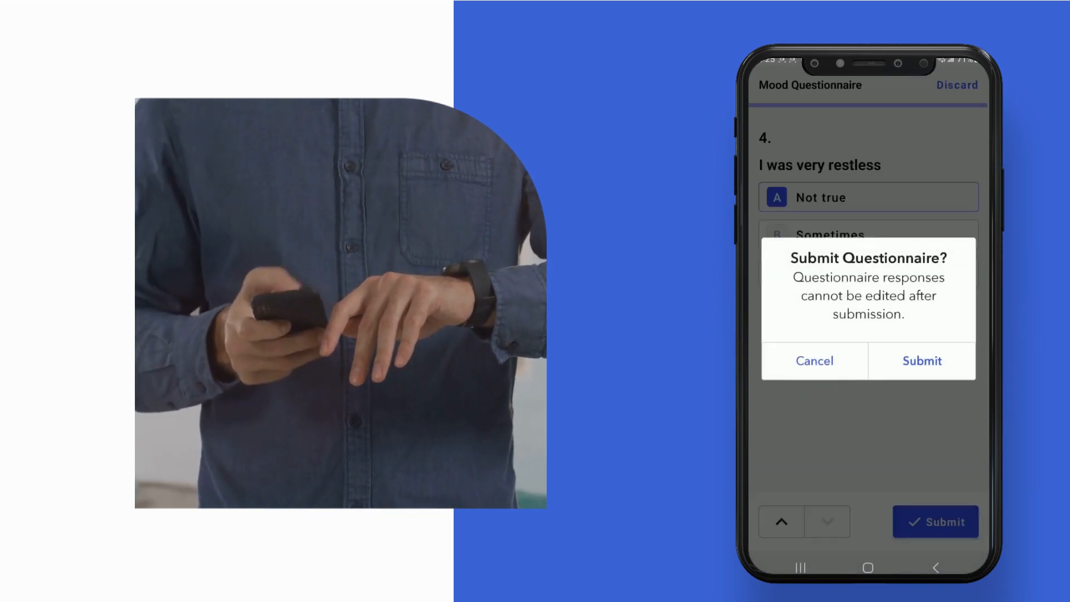
left_click(920, 361)
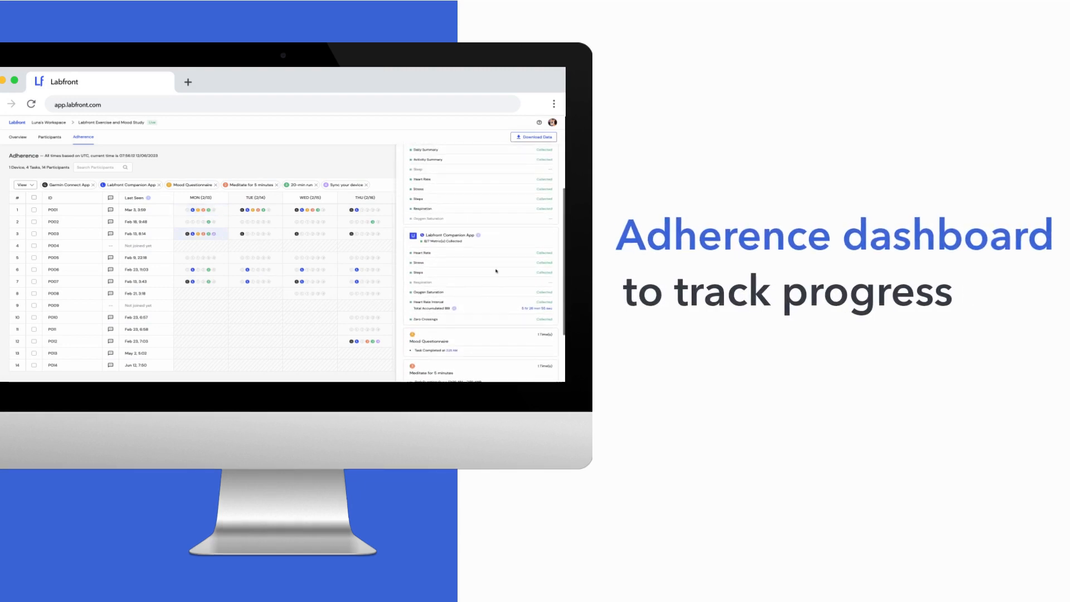
- Switch the adherence grid view to By Device Data Type
left_click(24, 184)
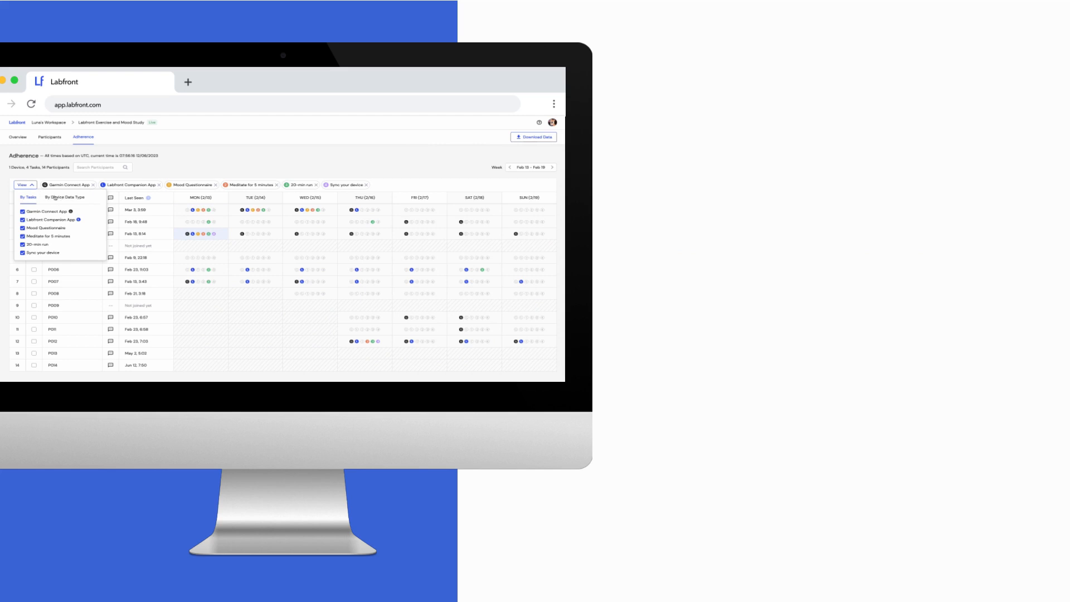
left_click(65, 197)
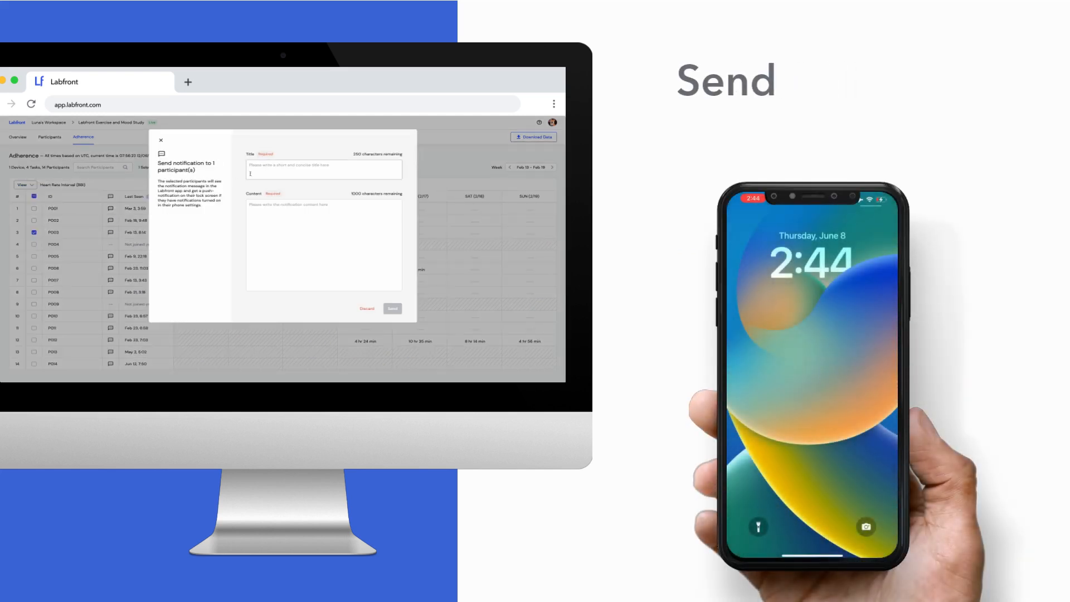
- Start entering the title of a notification to the selected participant
left_click(393, 308)
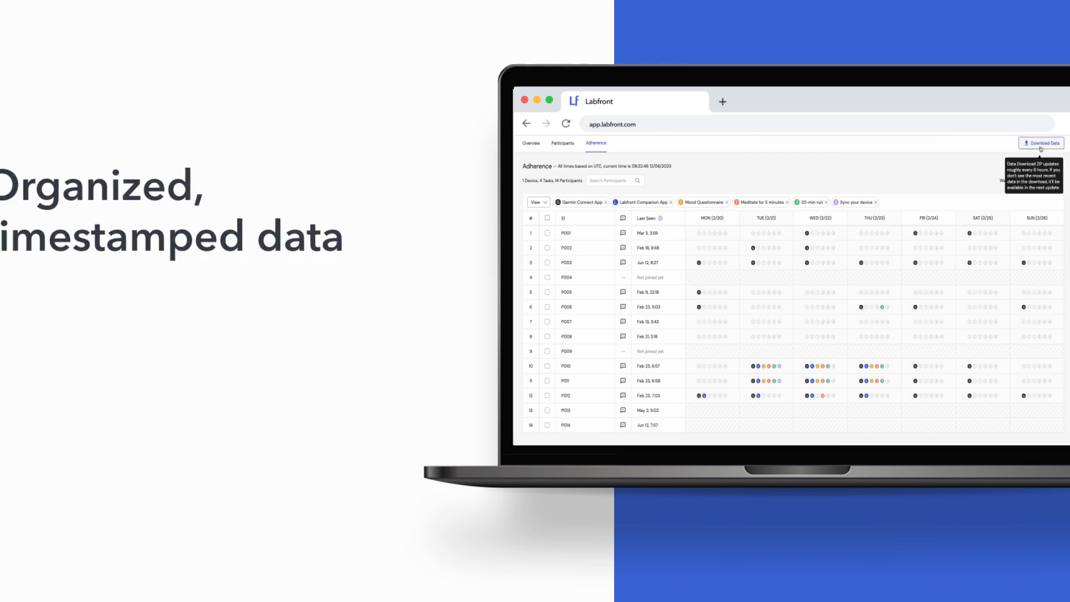
- Download the study's collected participant data from the Adherence page
left_click(1040, 143)
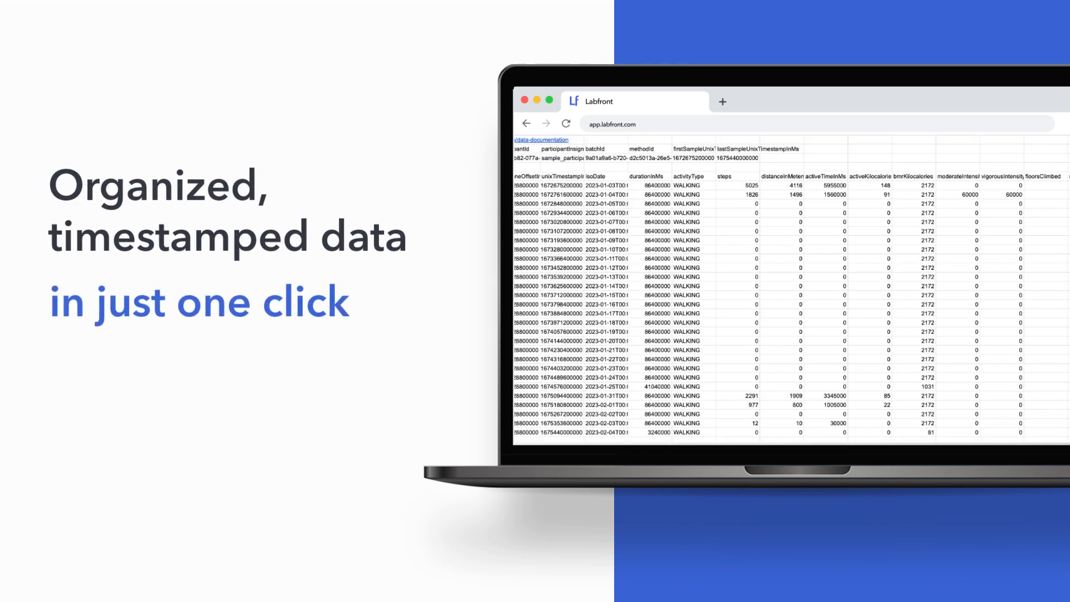